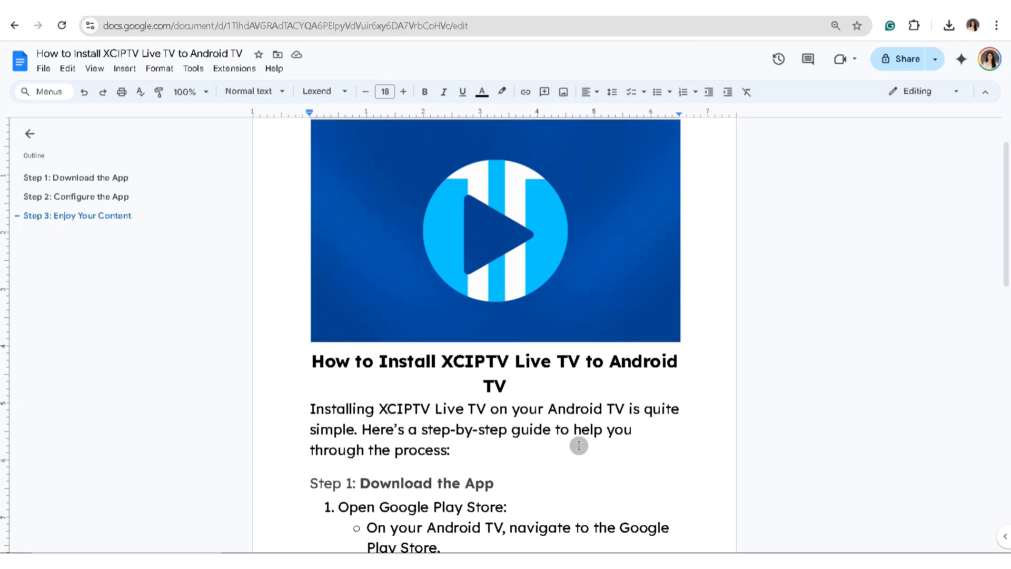
{"action": "scroll", "scroll_direction": "down", "scroll_amount": 3}
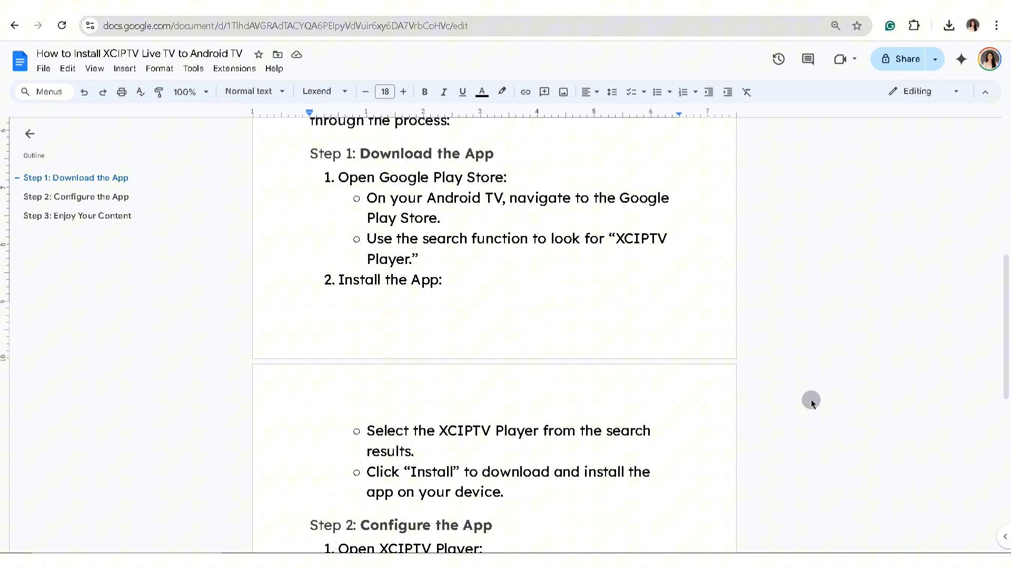
{"action": "scroll", "scroll_direction": "down", "scroll_amount": 3}
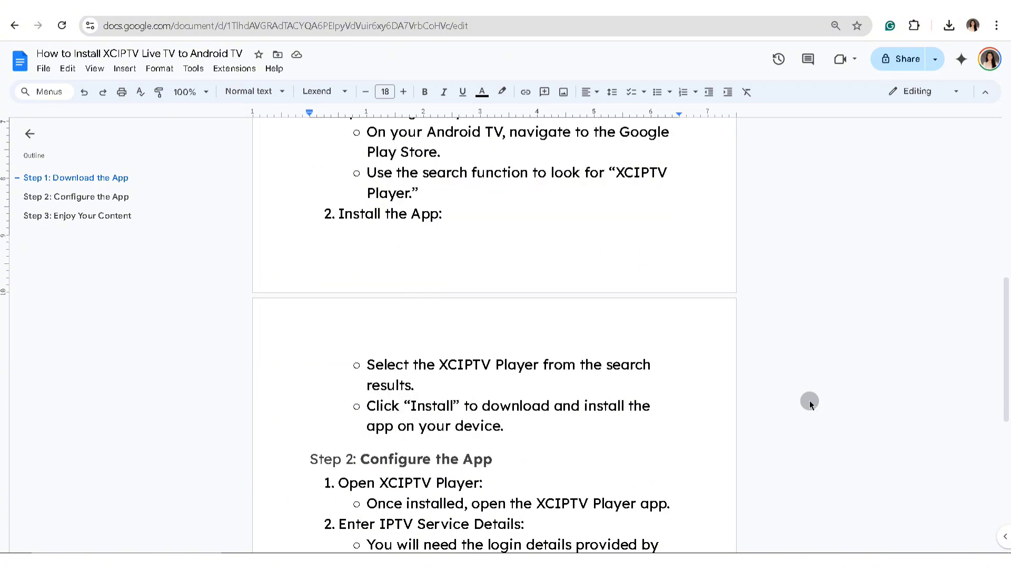
{"action": "mouse_move", "coordinate": [805, 404]}
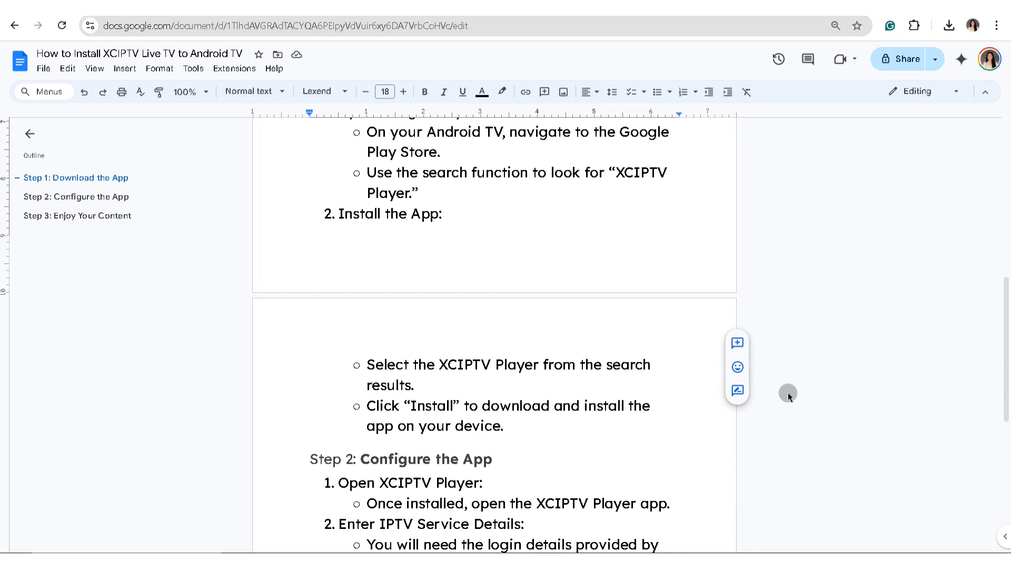
{"action": "mouse_move", "coordinate": [889, 381]}
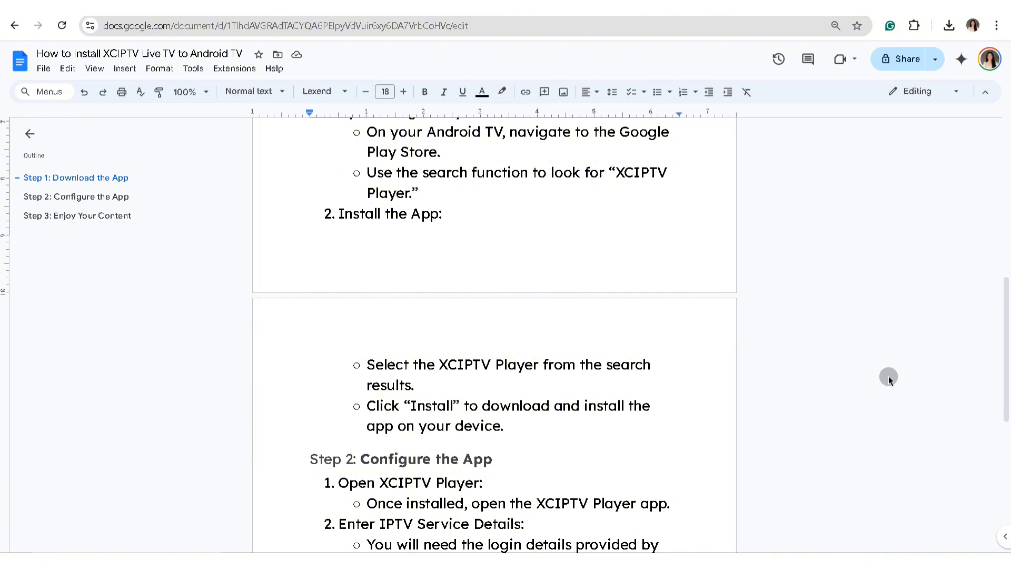
{"action": "mouse_move", "coordinate": [908, 393]}
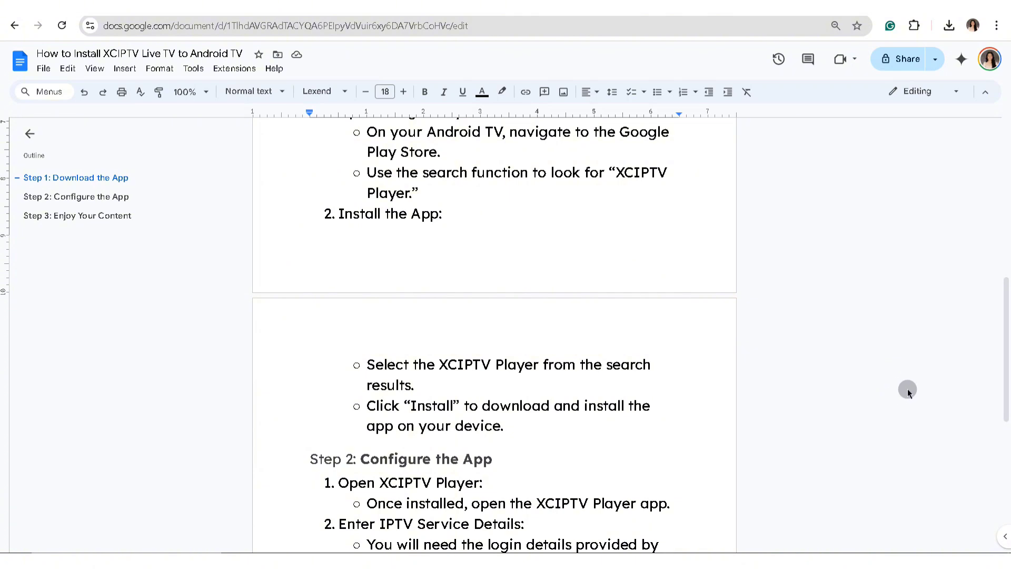
{"action": "scroll", "scroll_direction": "down", "scroll_amount": 3}
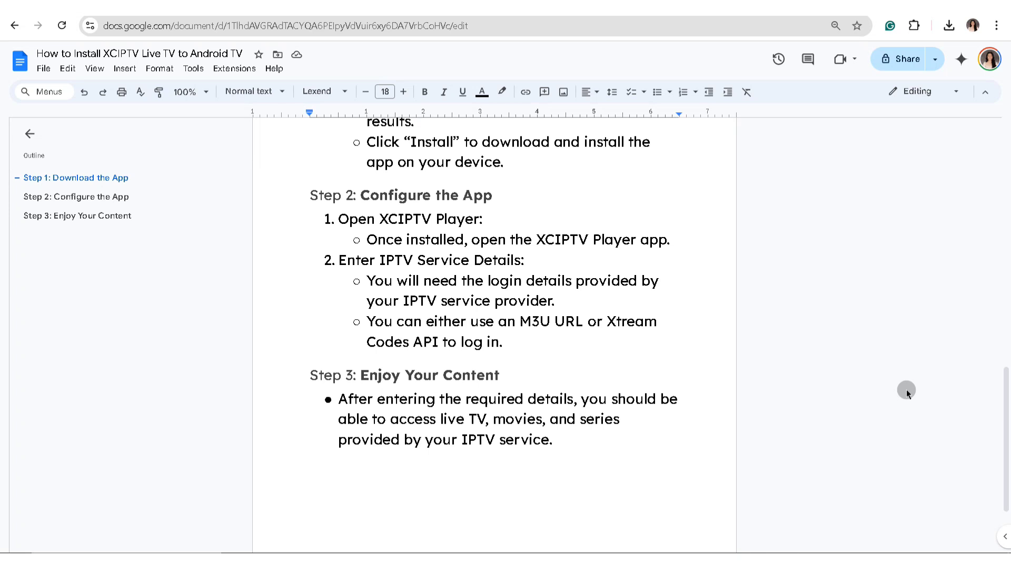